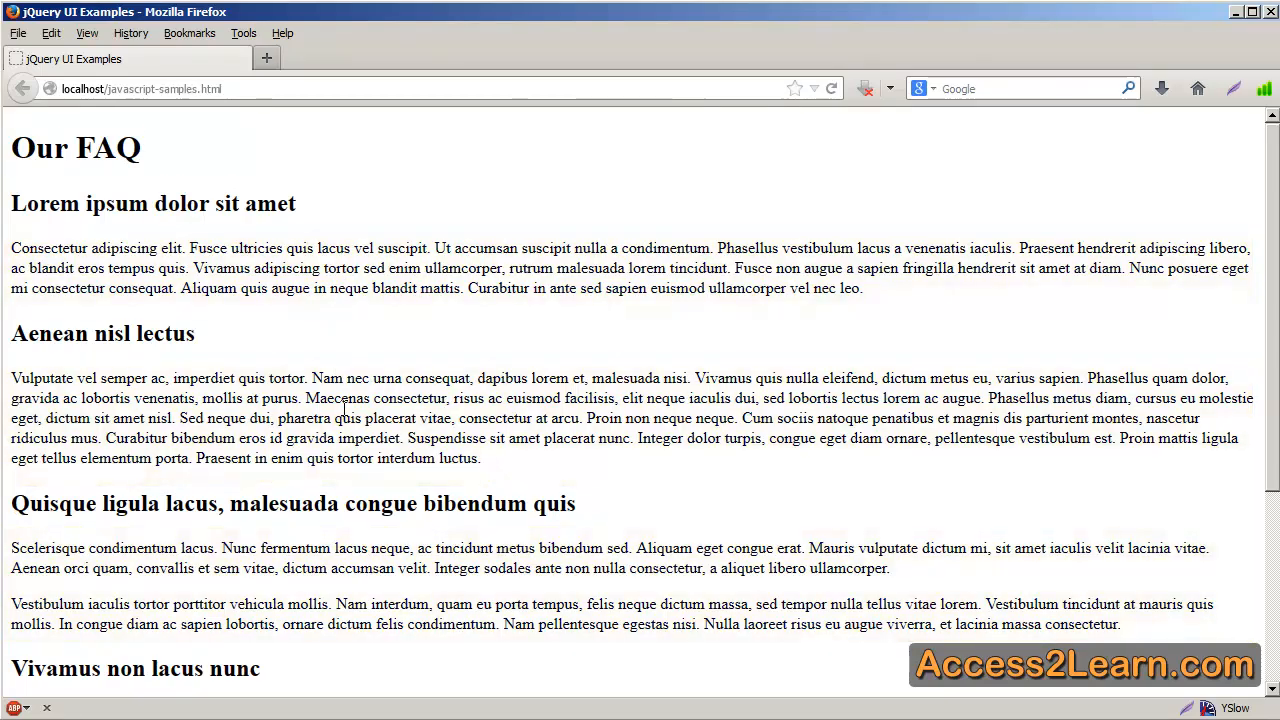
# Scroll the FAQ page source down to the faq div wrapping the section headings.
pyautogui.scroll(-3)
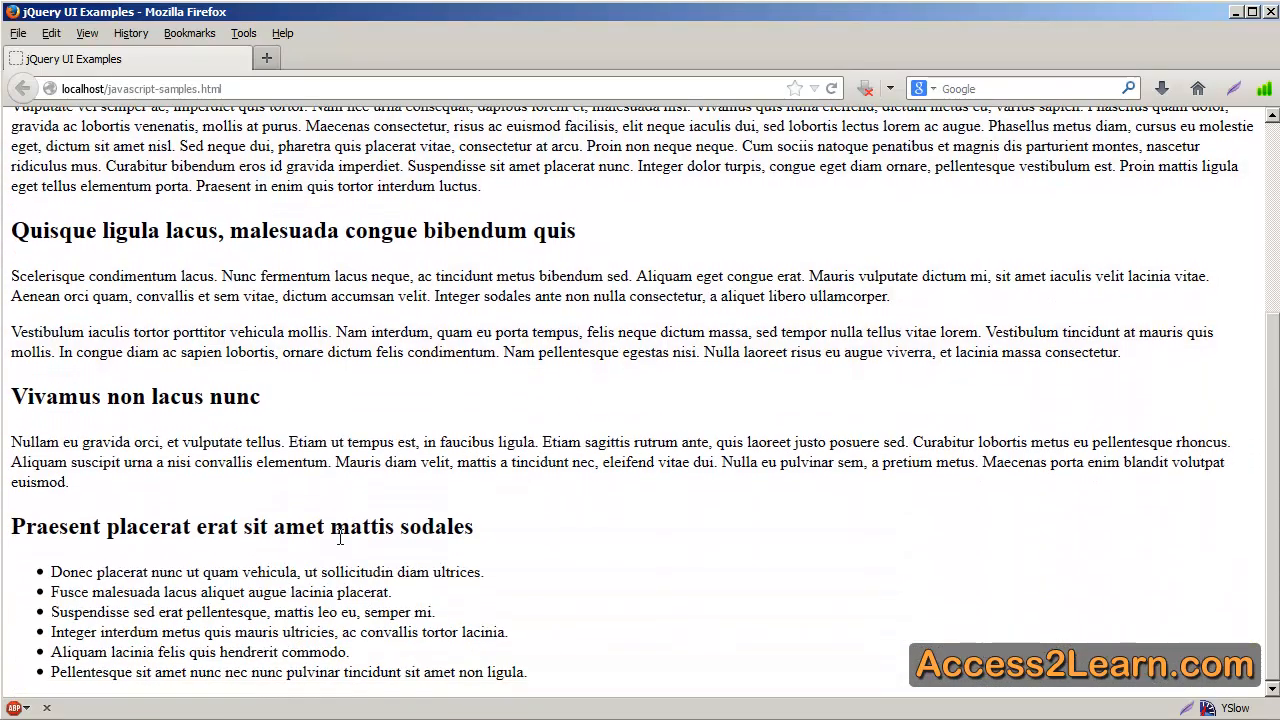
pyautogui.moveTo(350, 600)
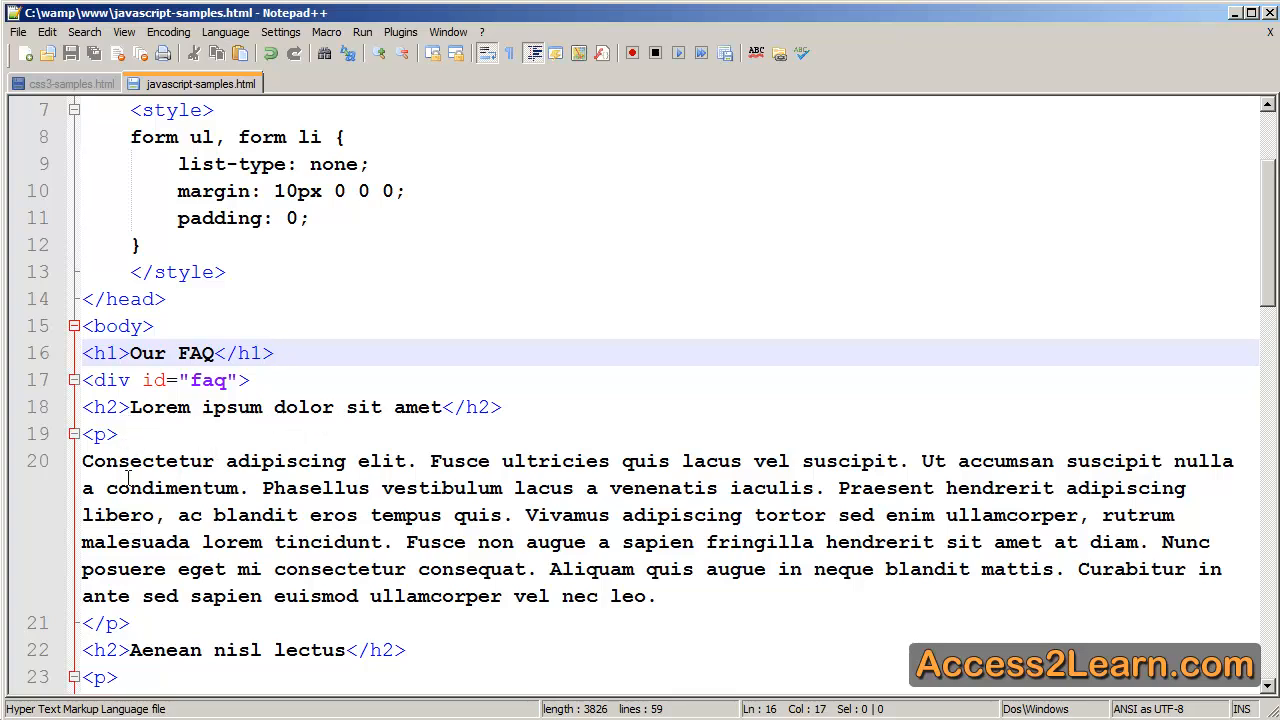
pyautogui.moveTo(144, 612)
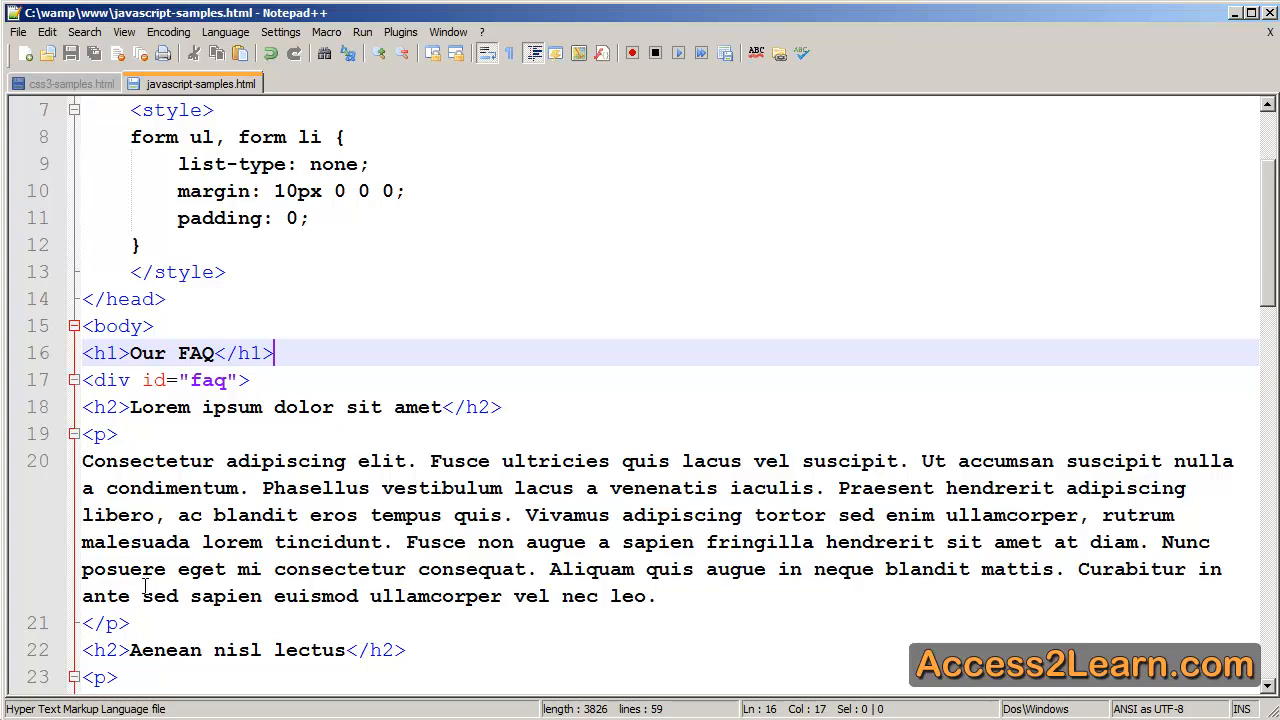
pyautogui.scroll(-3)
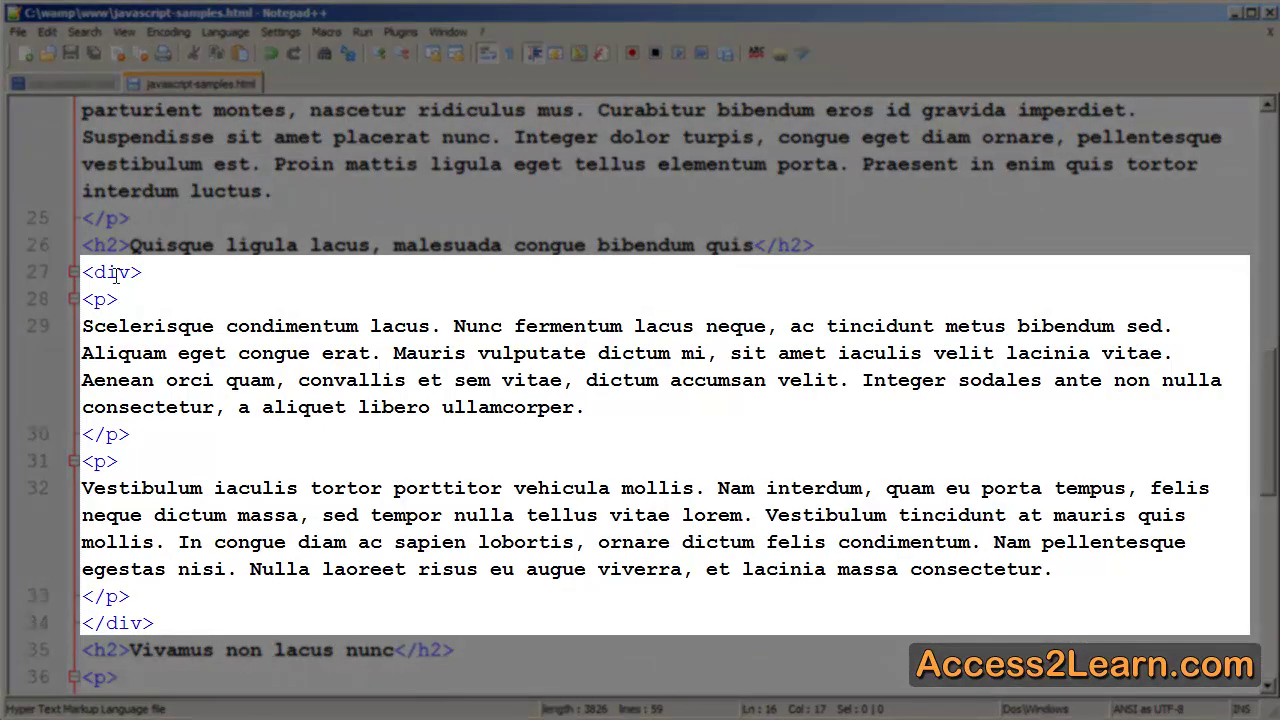
pyautogui.moveTo(148, 300)
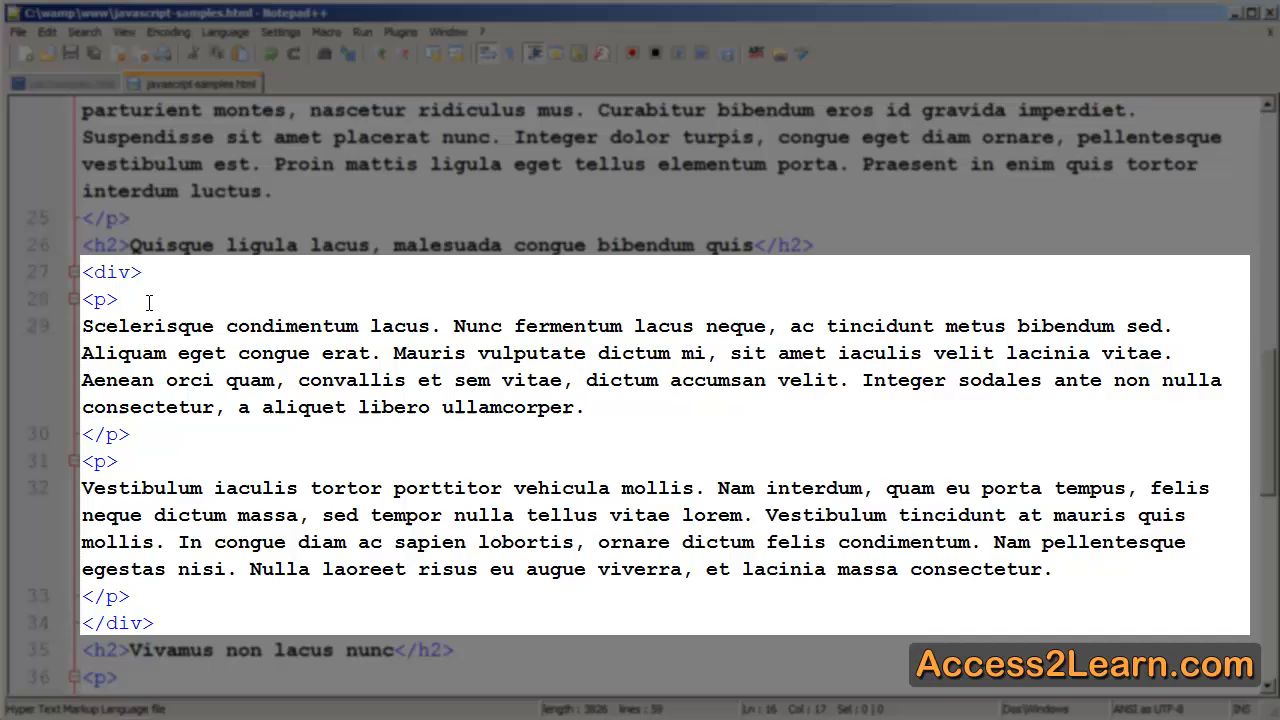
pyautogui.moveTo(136, 624)
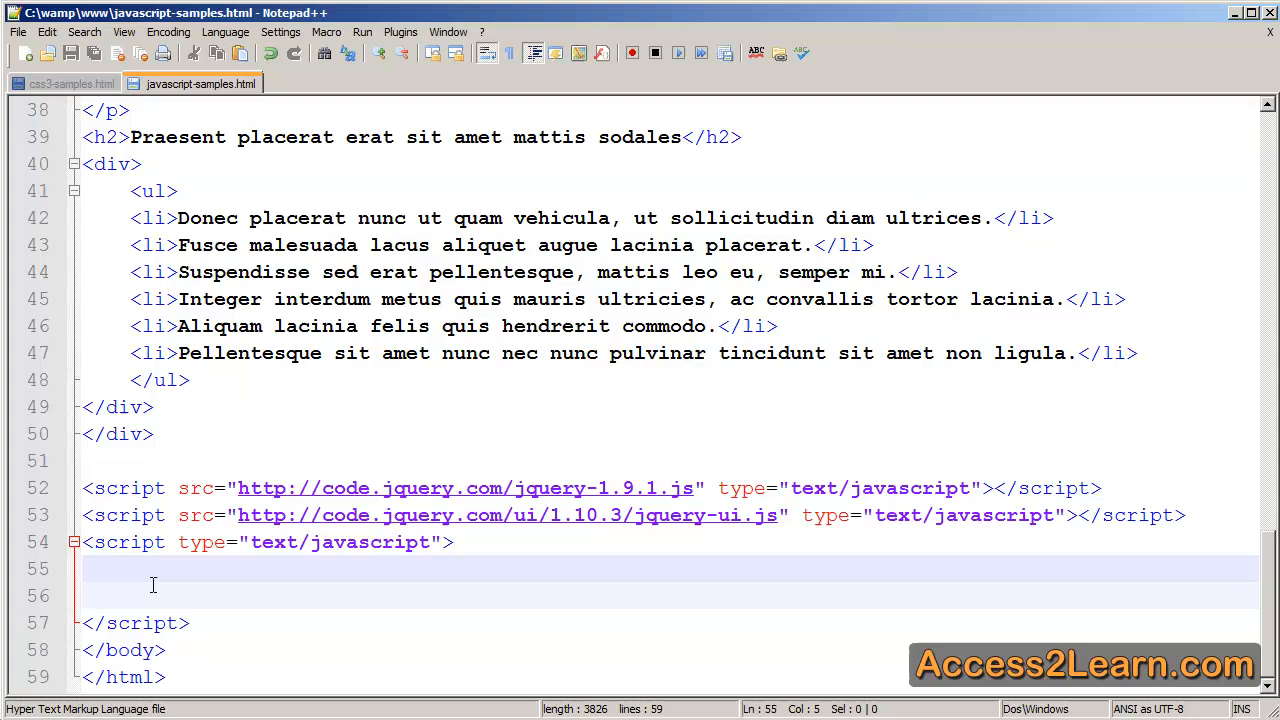
# Add $('#faq').accordion(); in the script block to turn the faq div into an accordion.
pyautogui.write("$('#faq').")
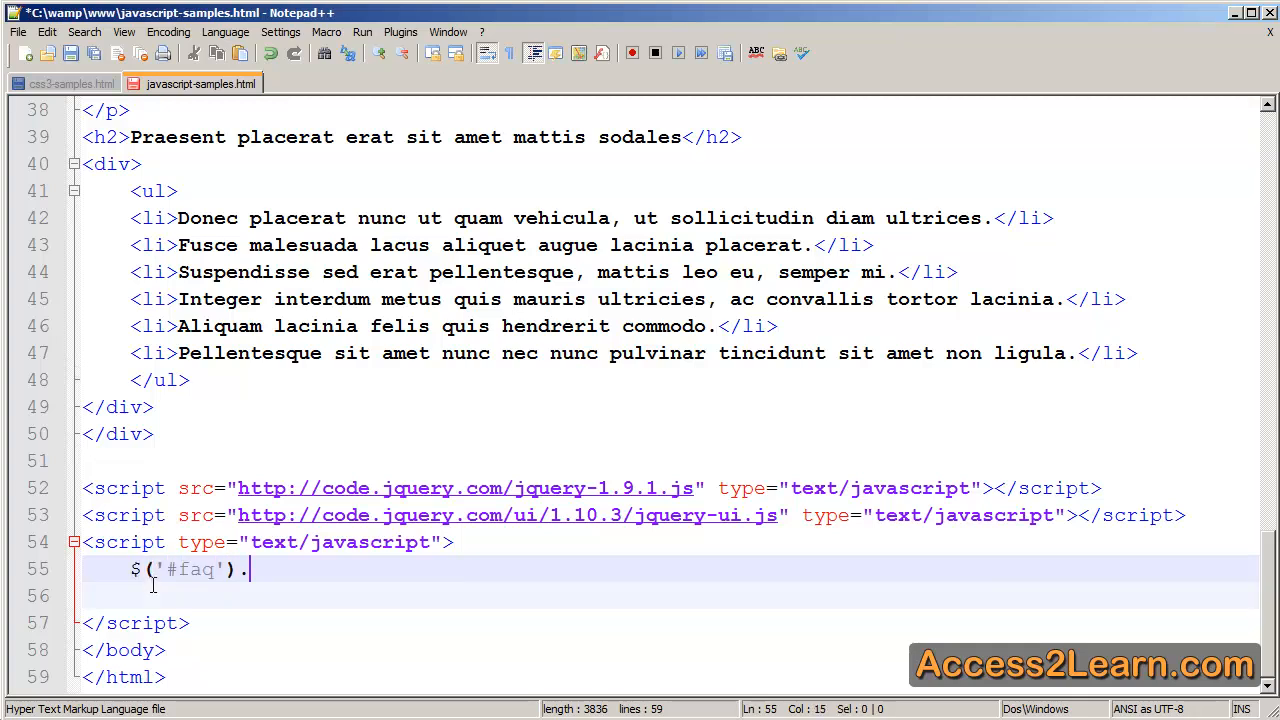
pyautogui.write('accordion();')
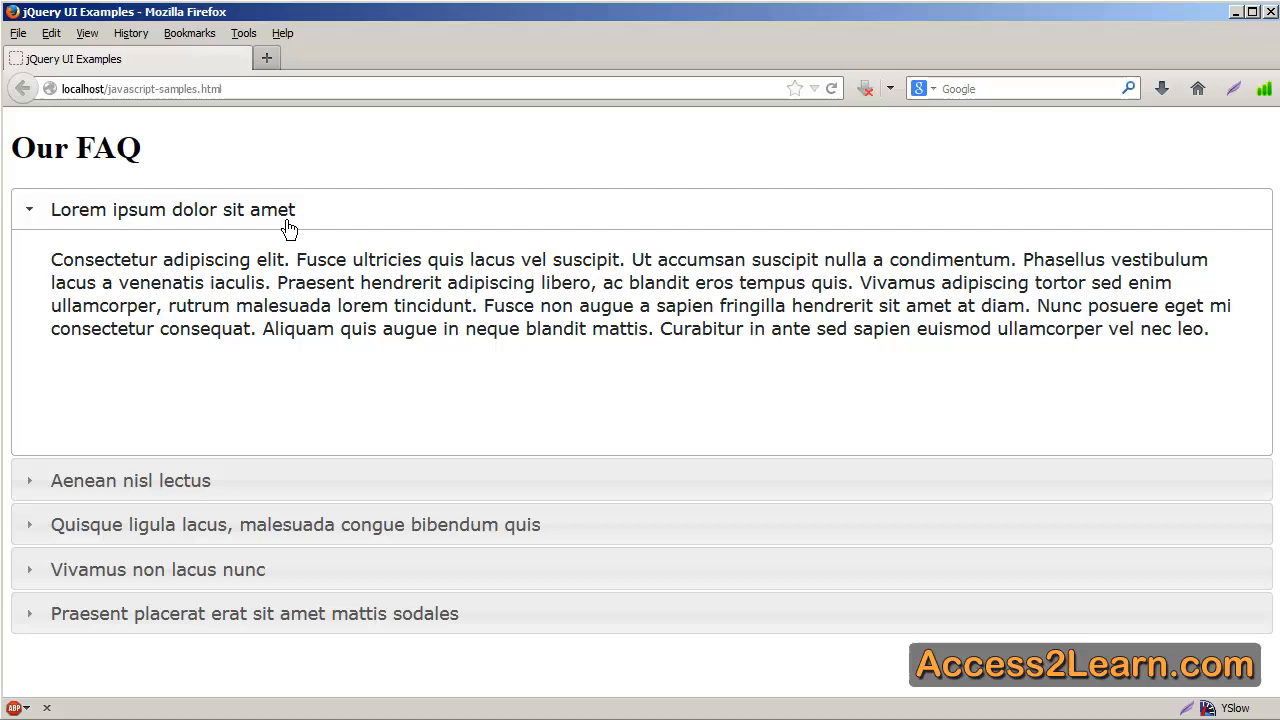
pyautogui.moveTo(310, 490)
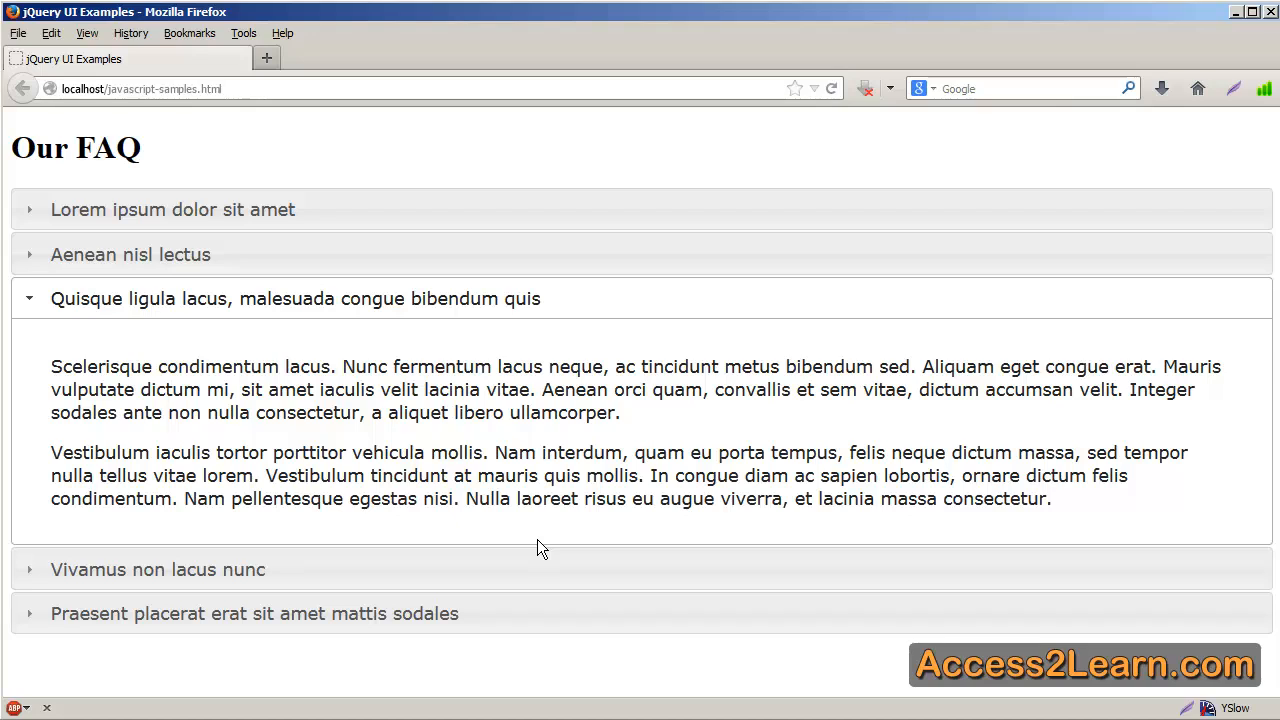
pyautogui.moveTo(672, 316)
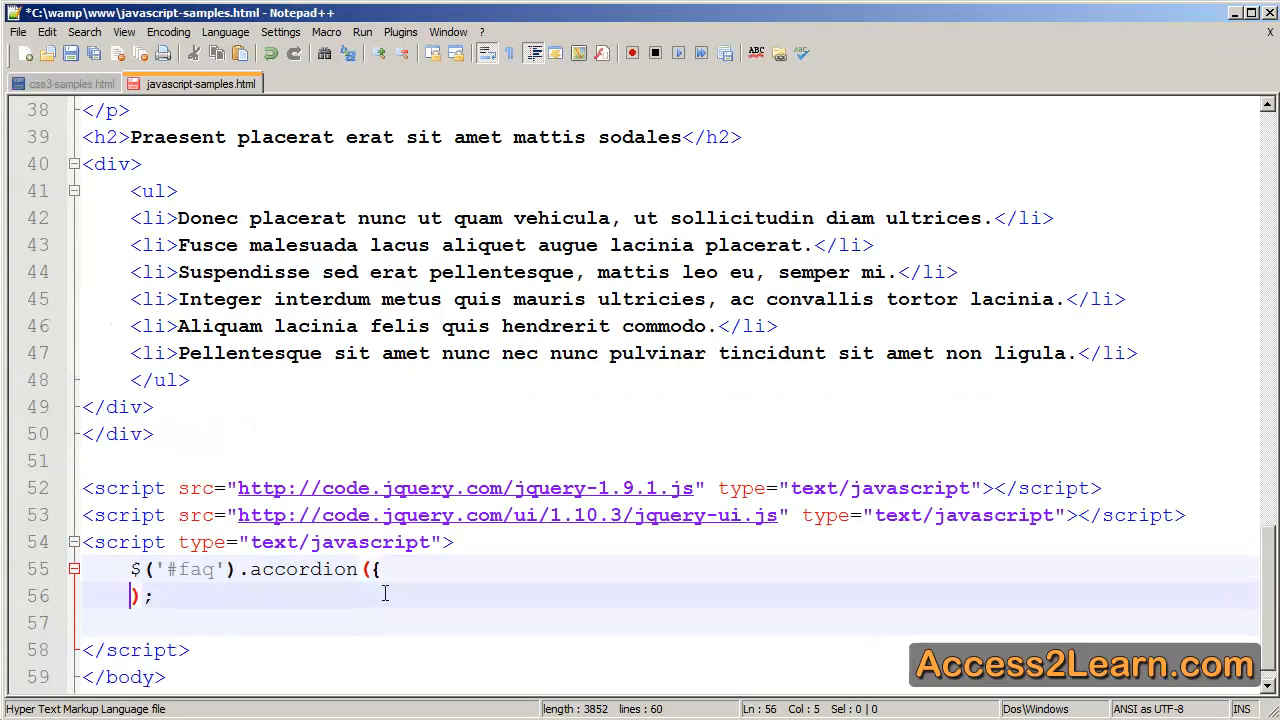
# Add collapsible: true inside the accordion options braces.
pyautogui.write('collapsibl')
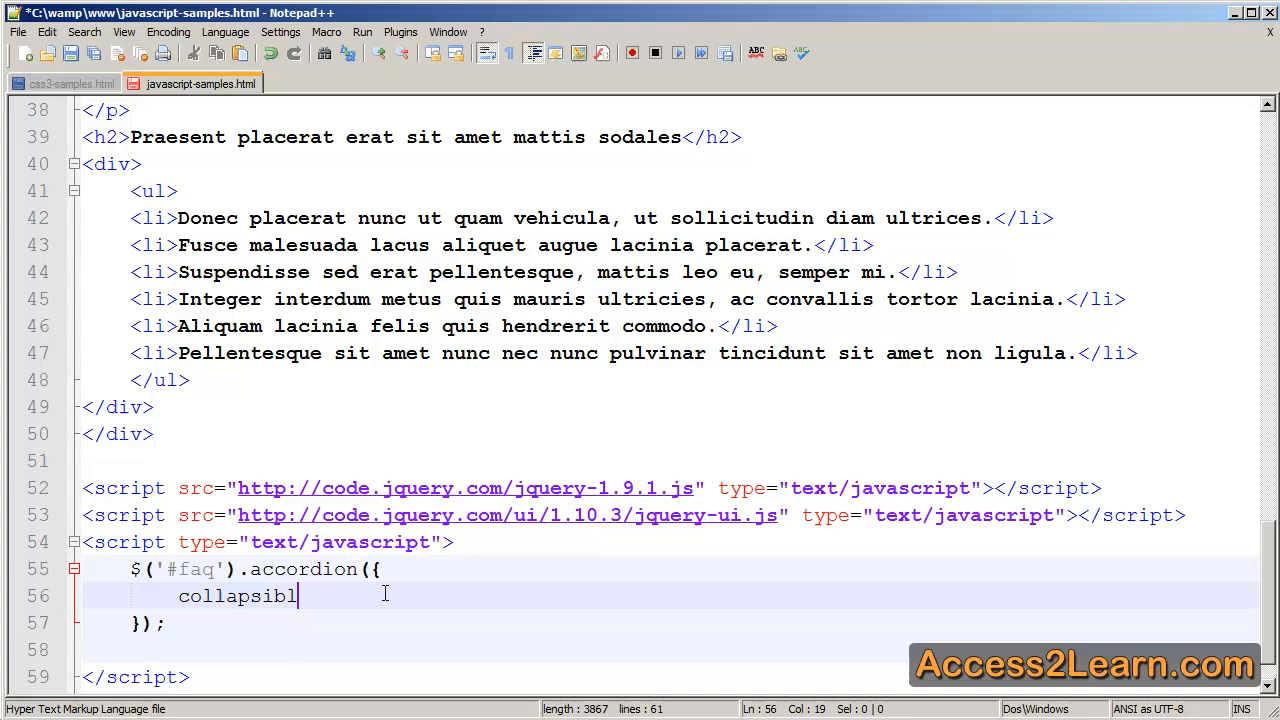
pyautogui.write('e: true')
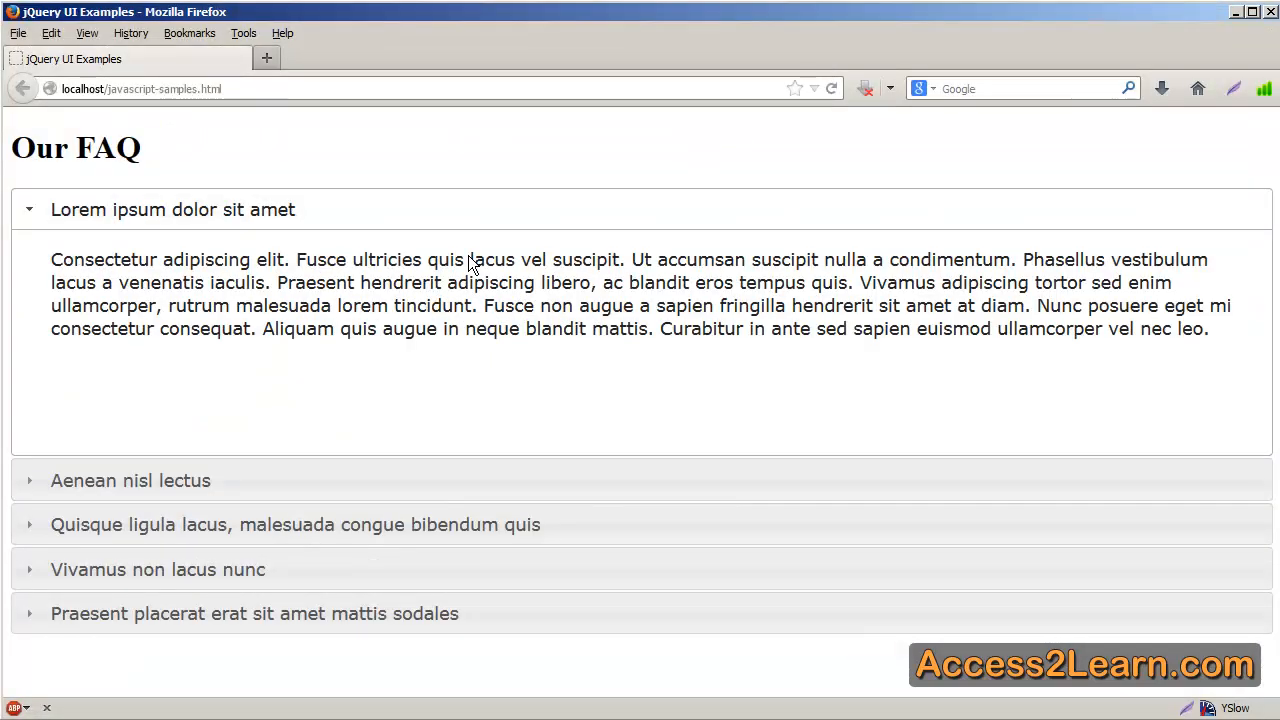
# Collapse and expand the FAQ sections in Firefox, leaving Quisque ligula lacus open.
pyautogui.click(172, 210)
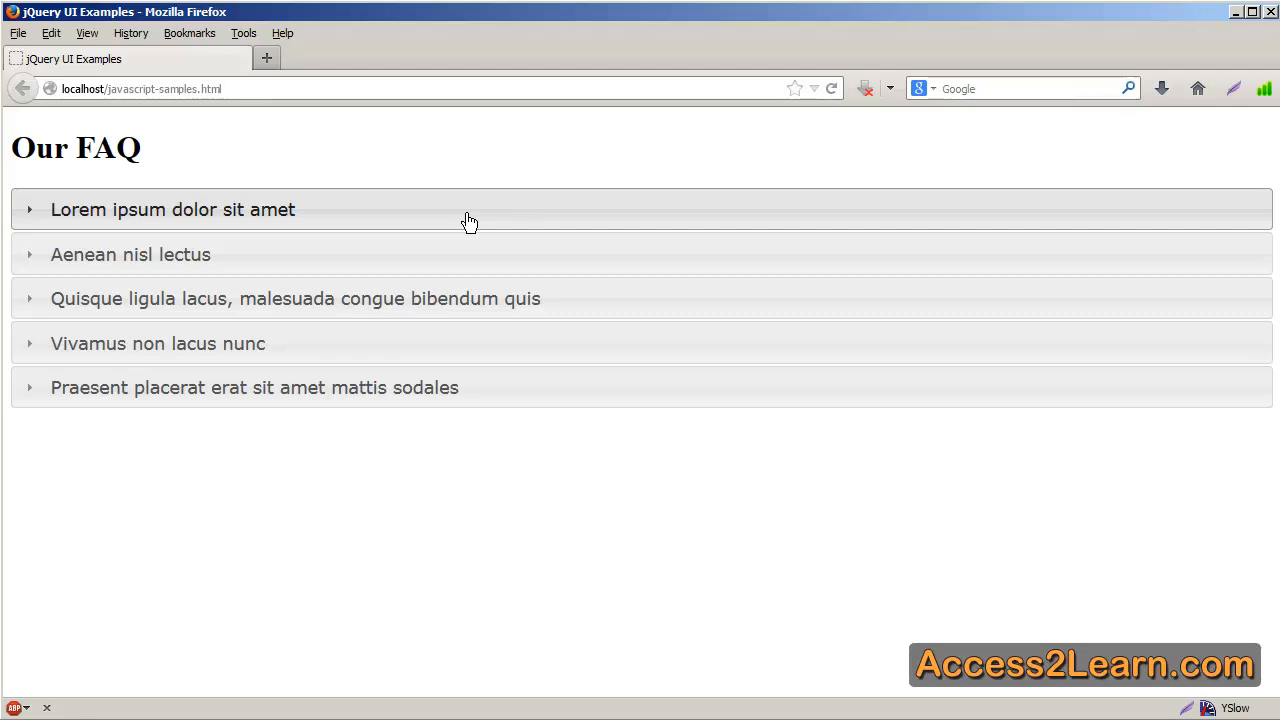
pyautogui.click(130, 254)
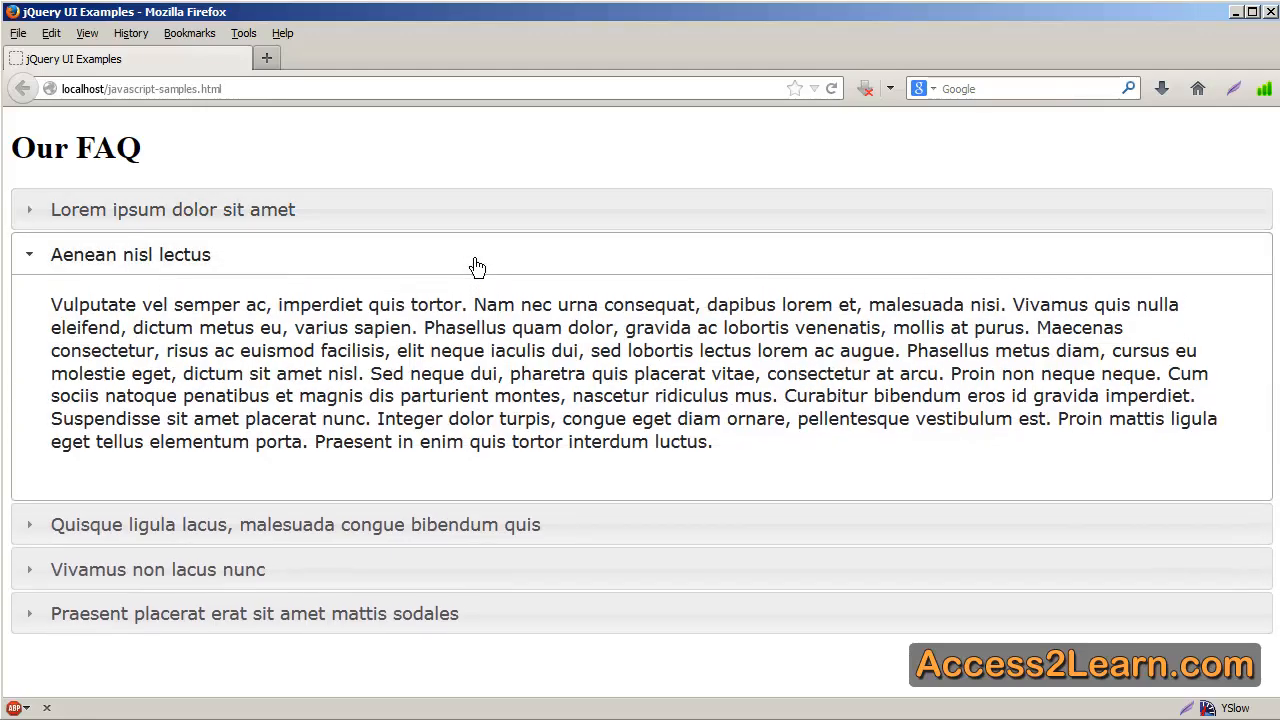
pyautogui.click(130, 254)
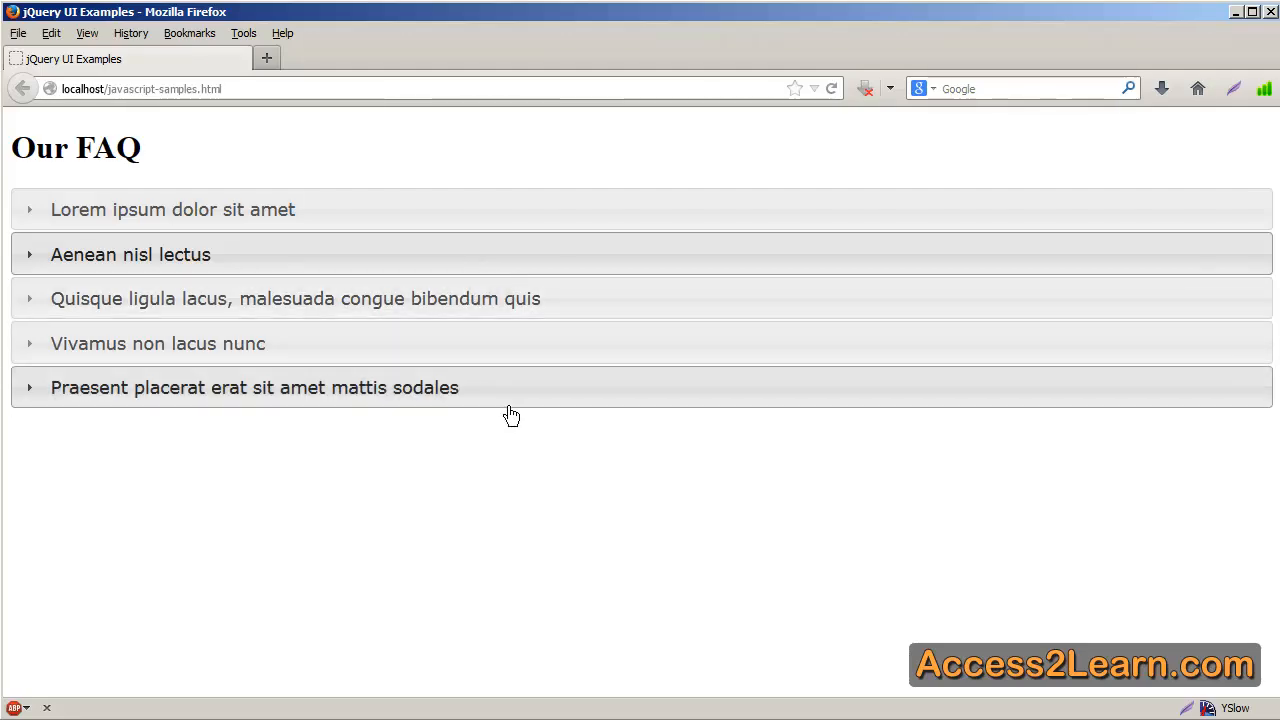
pyautogui.click(254, 388)
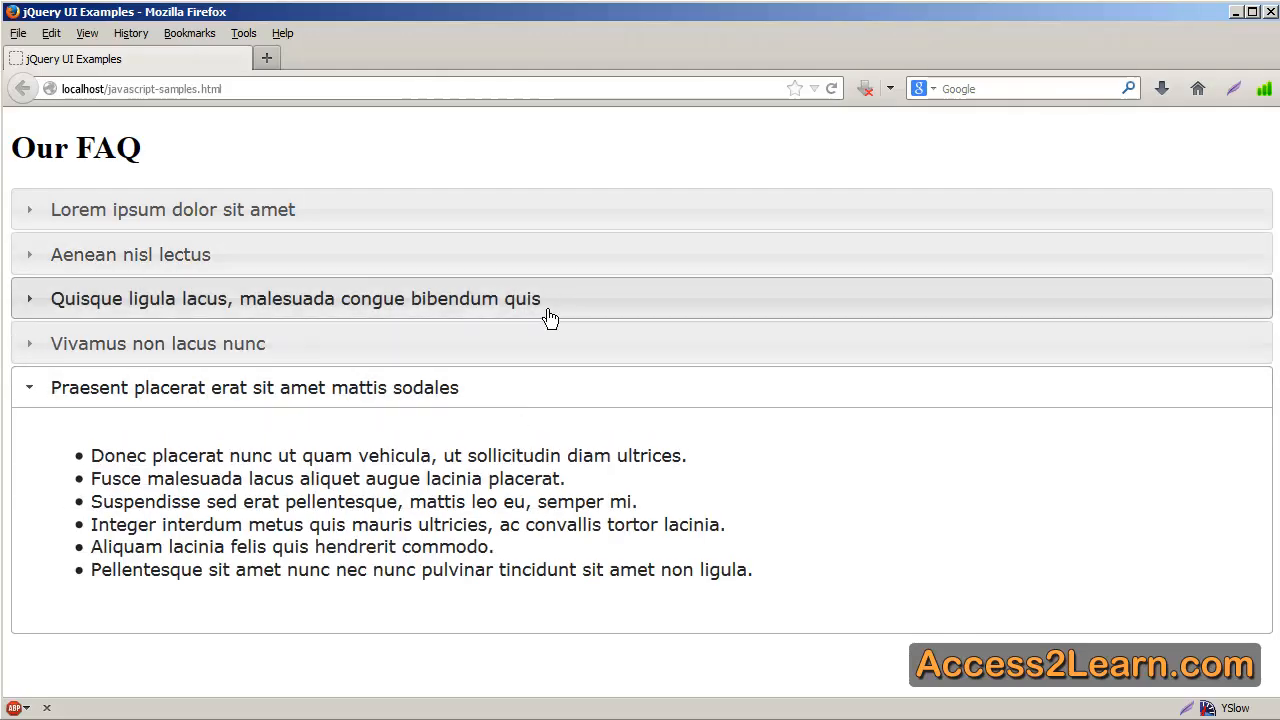
pyautogui.click(296, 298)
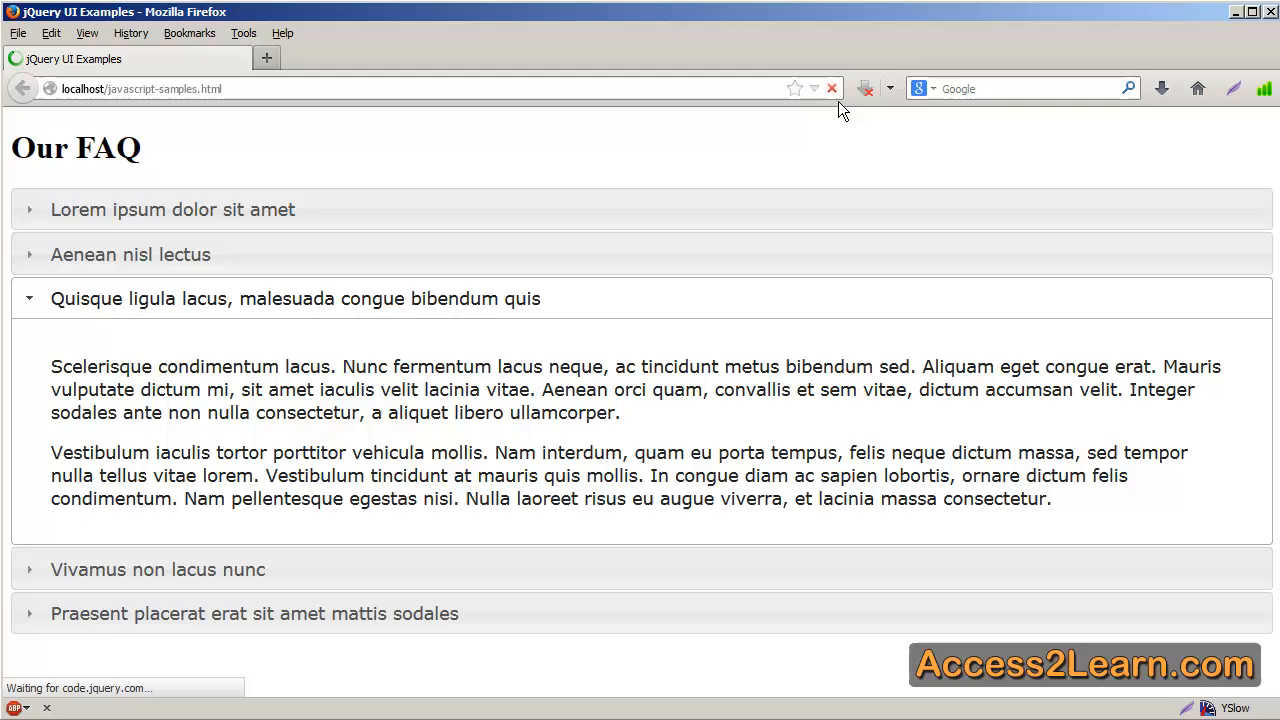
pyautogui.click(172, 210)
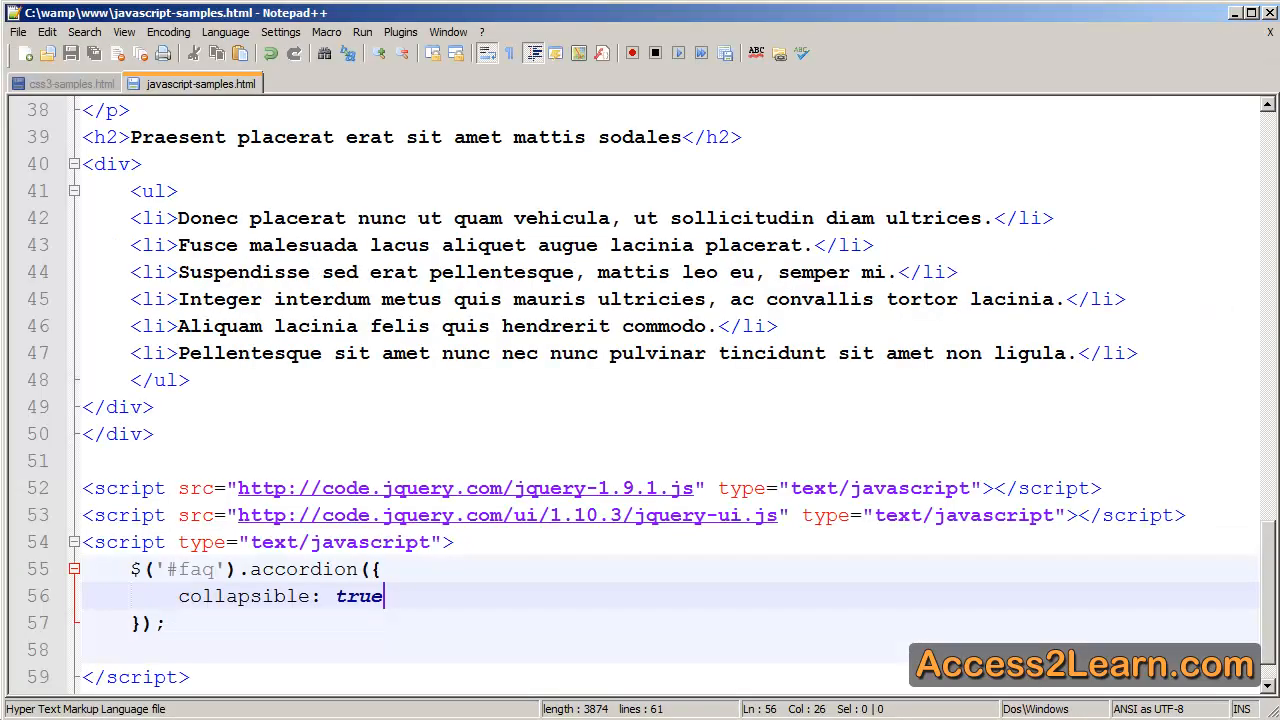
# Add active: false after collapsible: true so every section starts closed.
pyautogui.write(',')
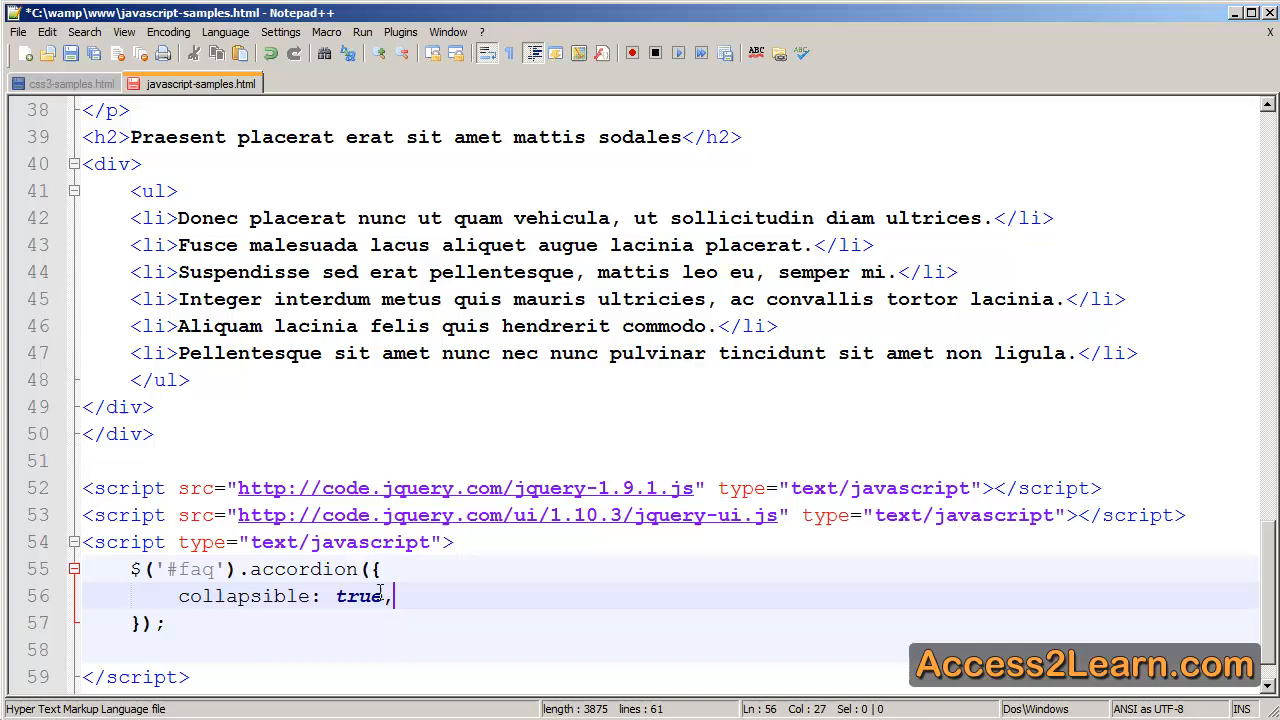
pyautogui.write('active')
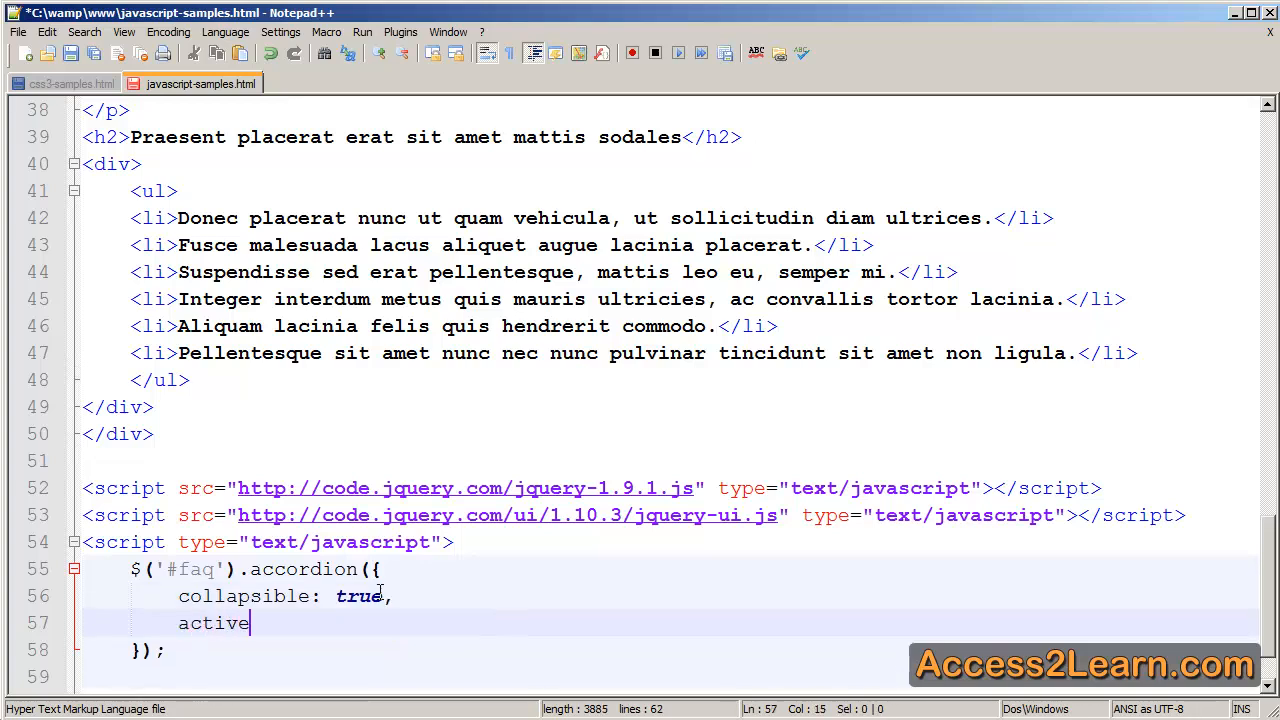
pyautogui.write(':')
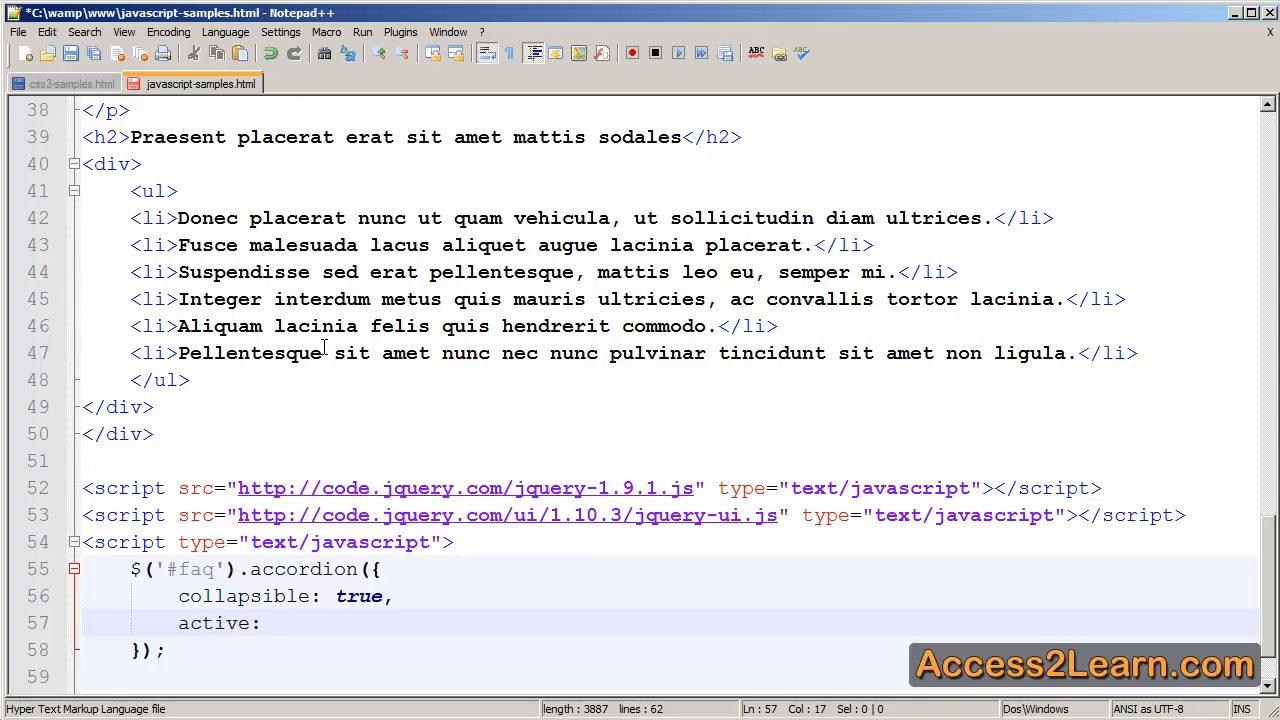
pyautogui.write('false')
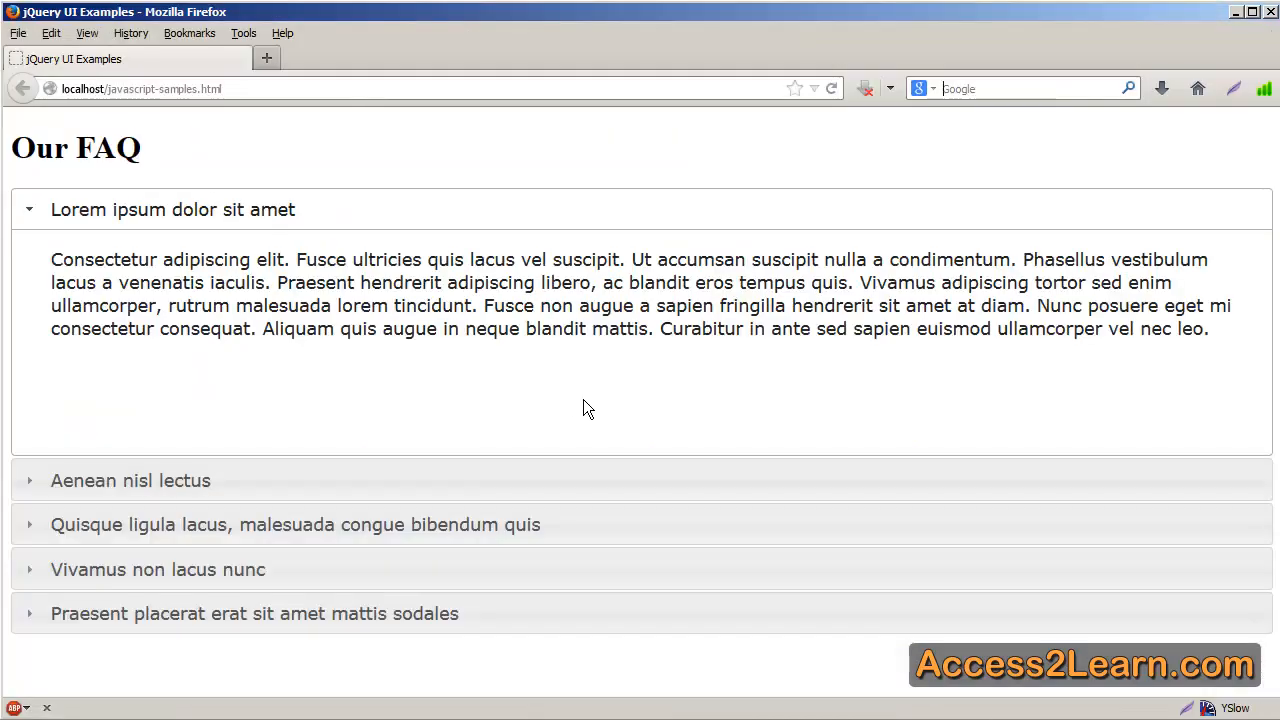
# Refresh the FAQ page in Firefox to confirm all accordion sections load closed.
pyautogui.click(172, 210)
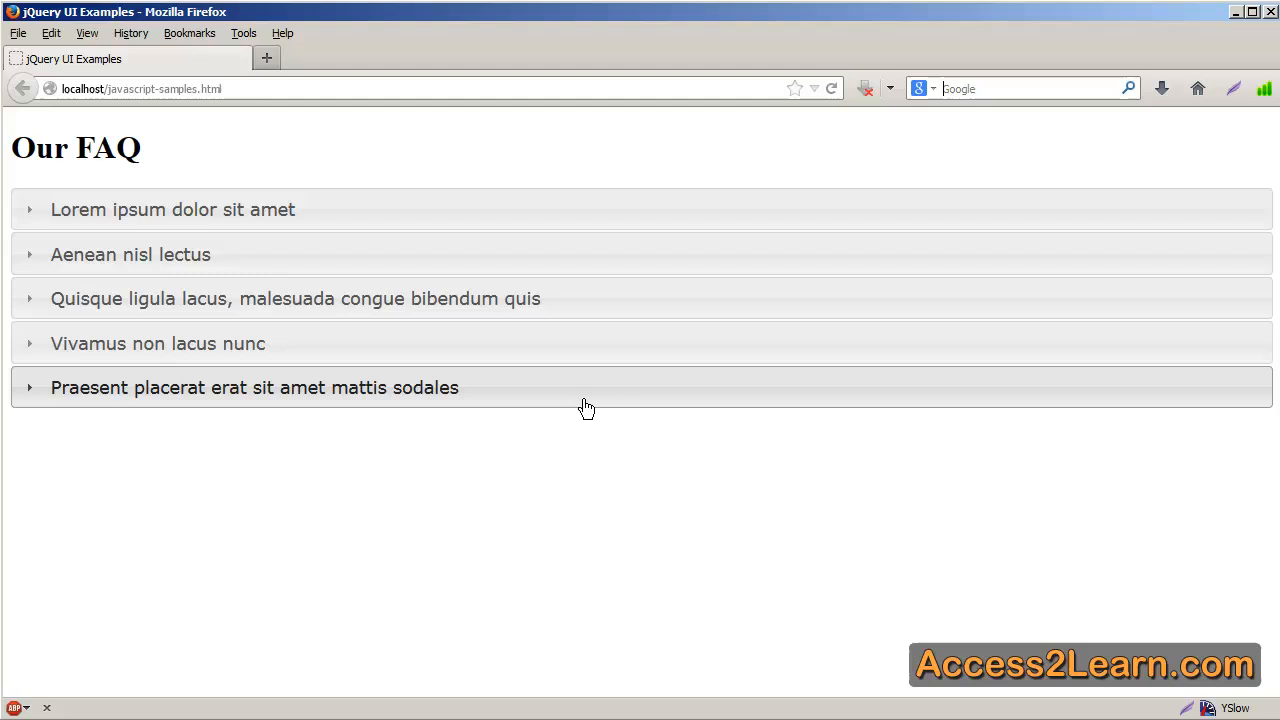
pyautogui.moveTo(582, 240)
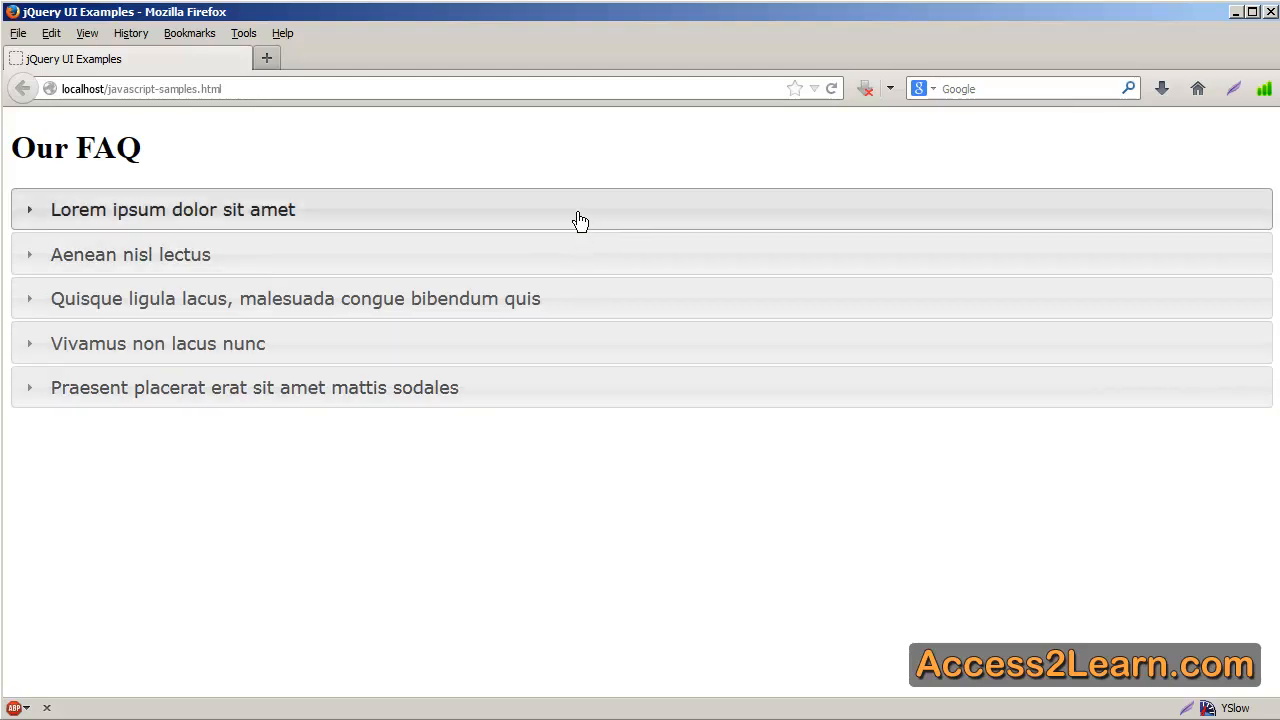
pyautogui.moveTo(590, 436)
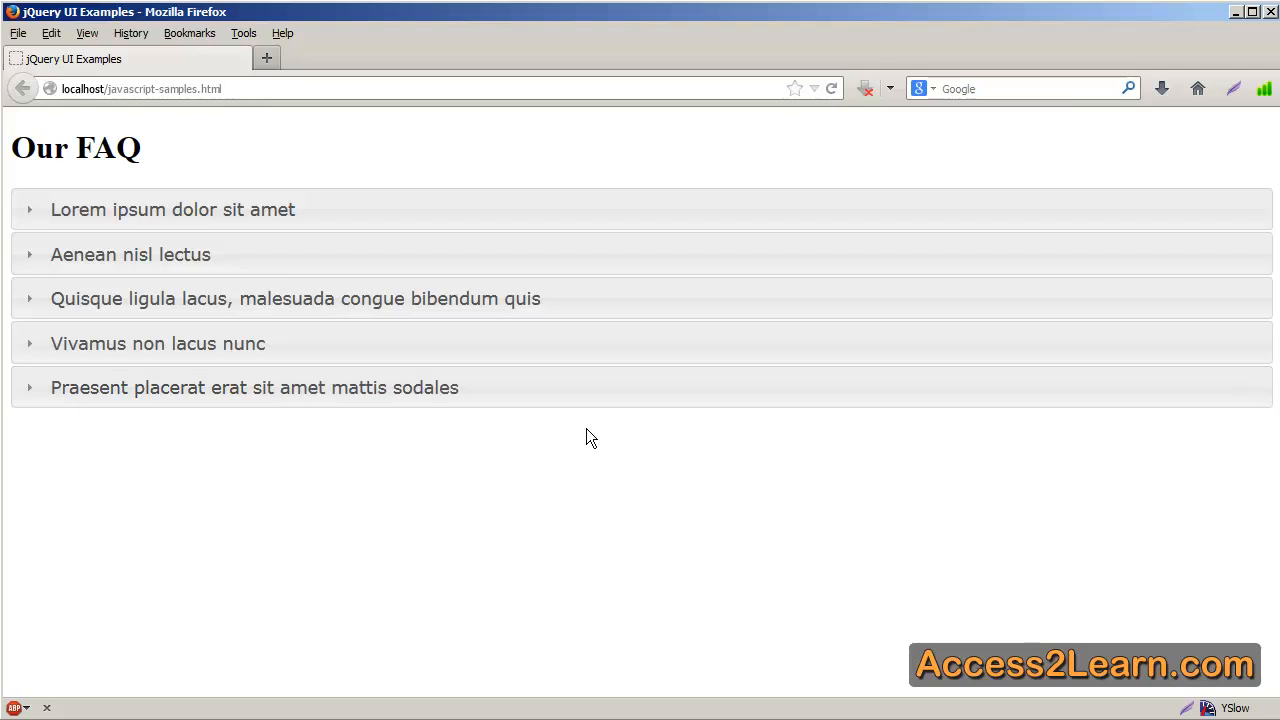